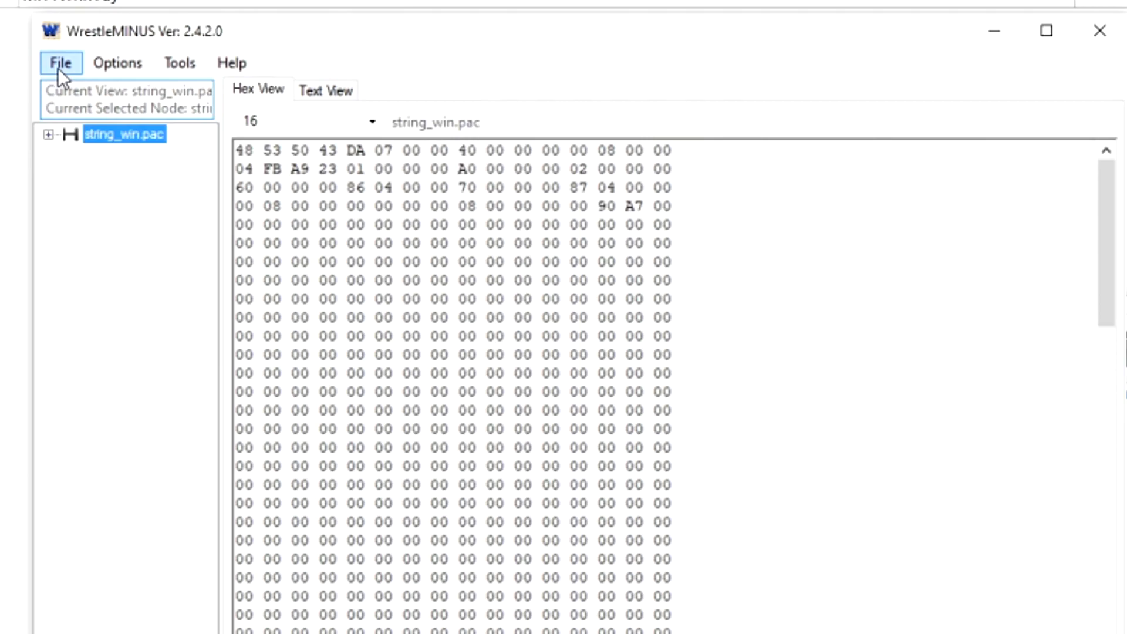
- Load string_win.pac from WWE 2K19\mods\SuperString\pac\string\win
left_click(60, 63)
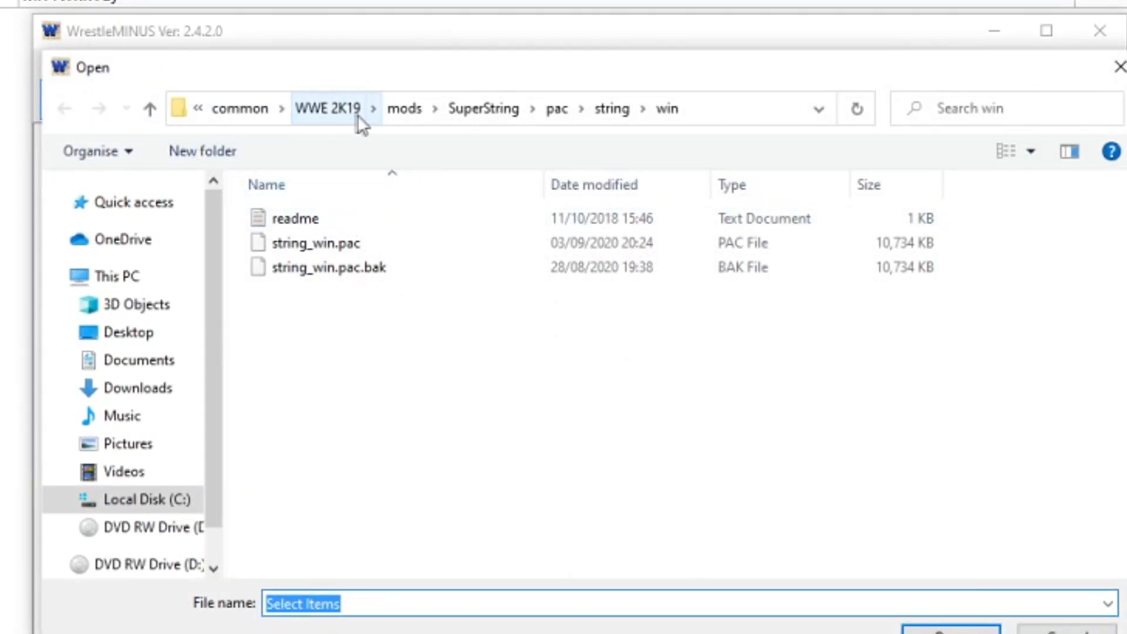
mouse_move(560, 128)
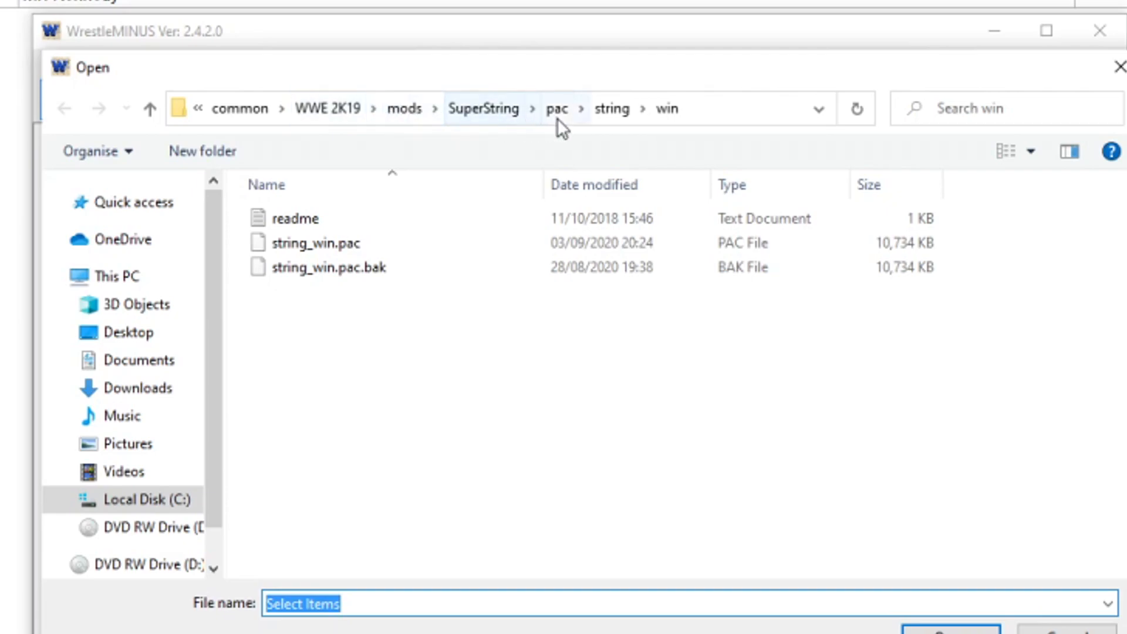
mouse_move(320, 288)
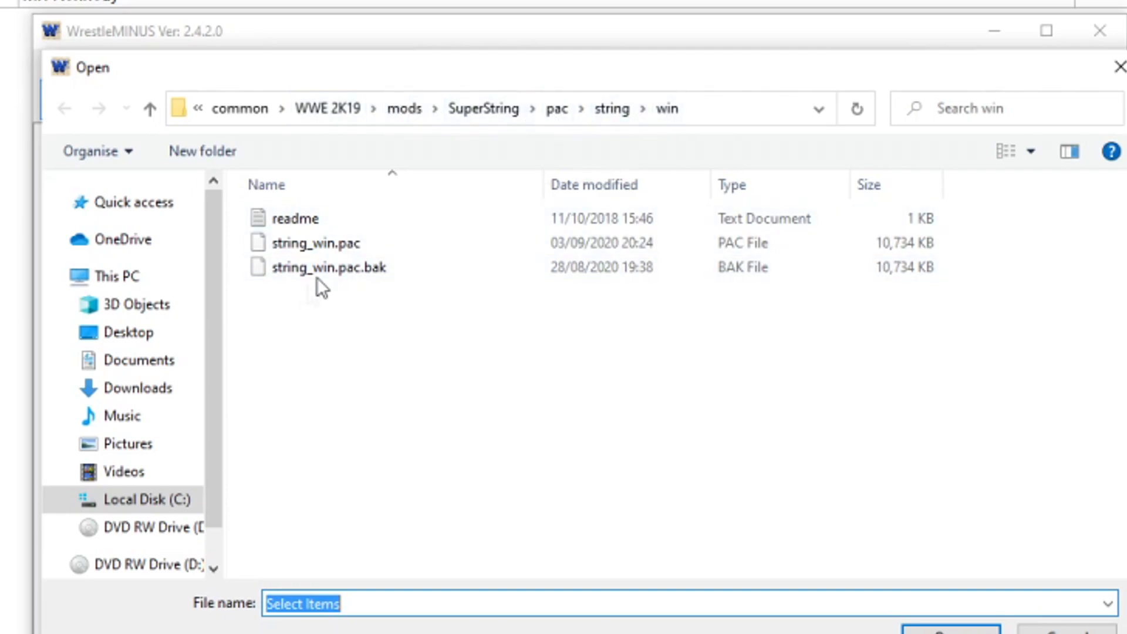
mouse_move(338, 244)
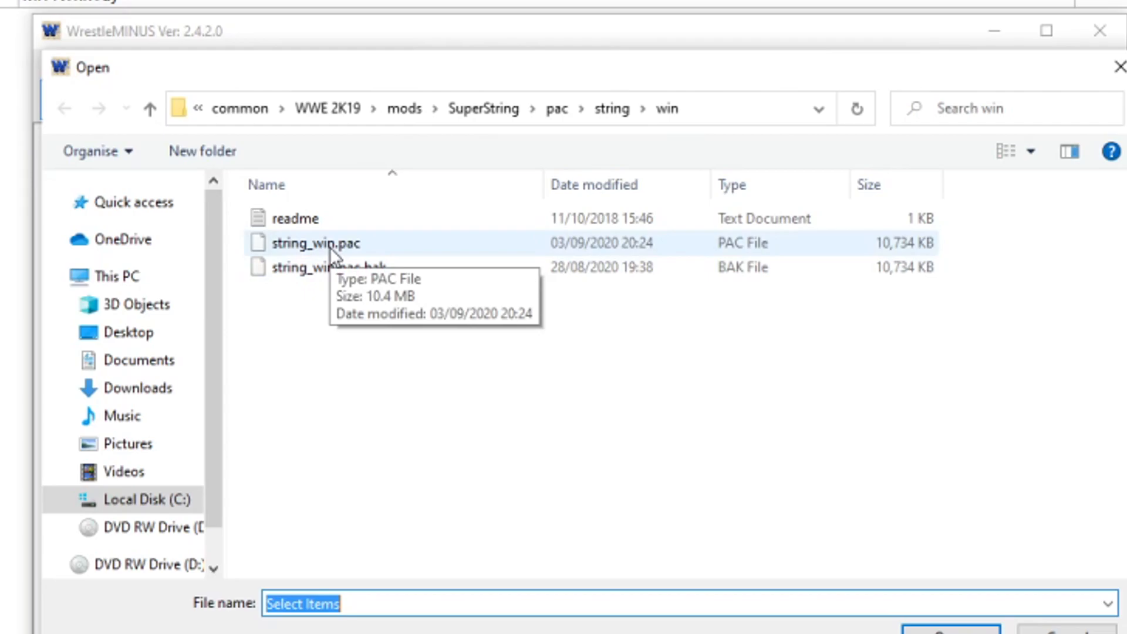
double_click(317, 244)
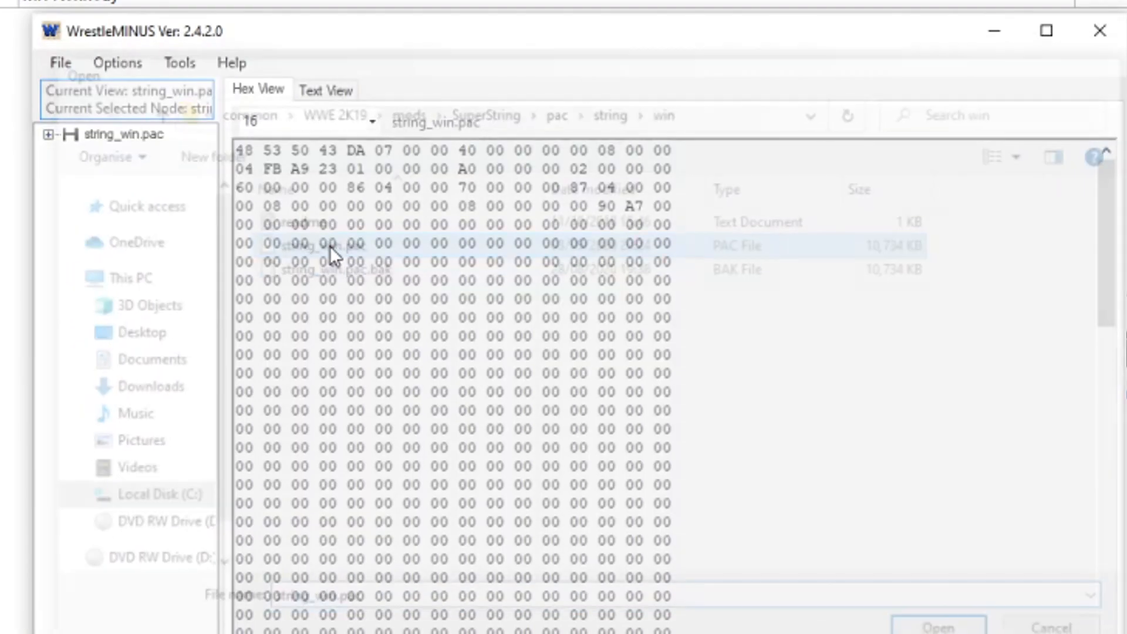
- Expand string_win.pac, then table 97ED1B14BC036AE7, and select its 00000000 entry
left_click(938, 627)
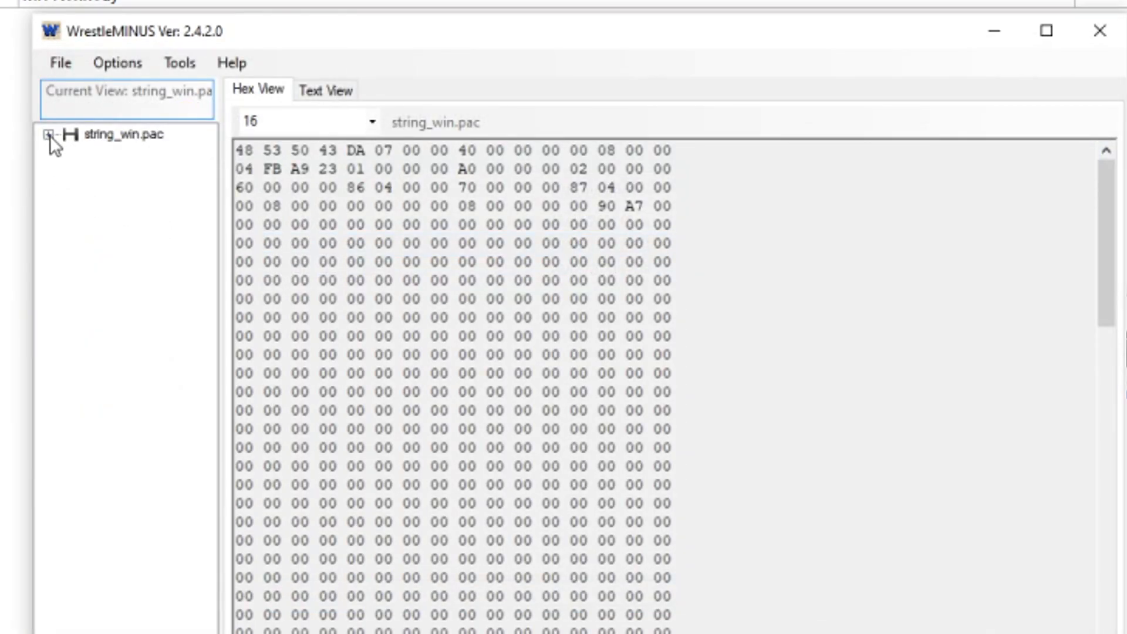
left_click(49, 135)
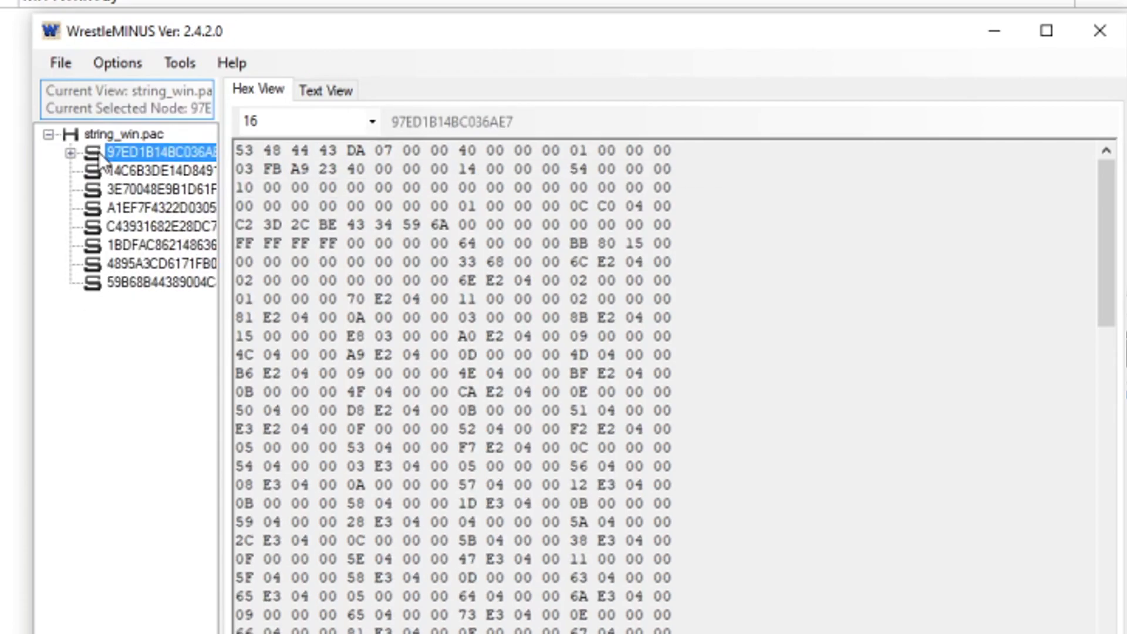
left_click(71, 154)
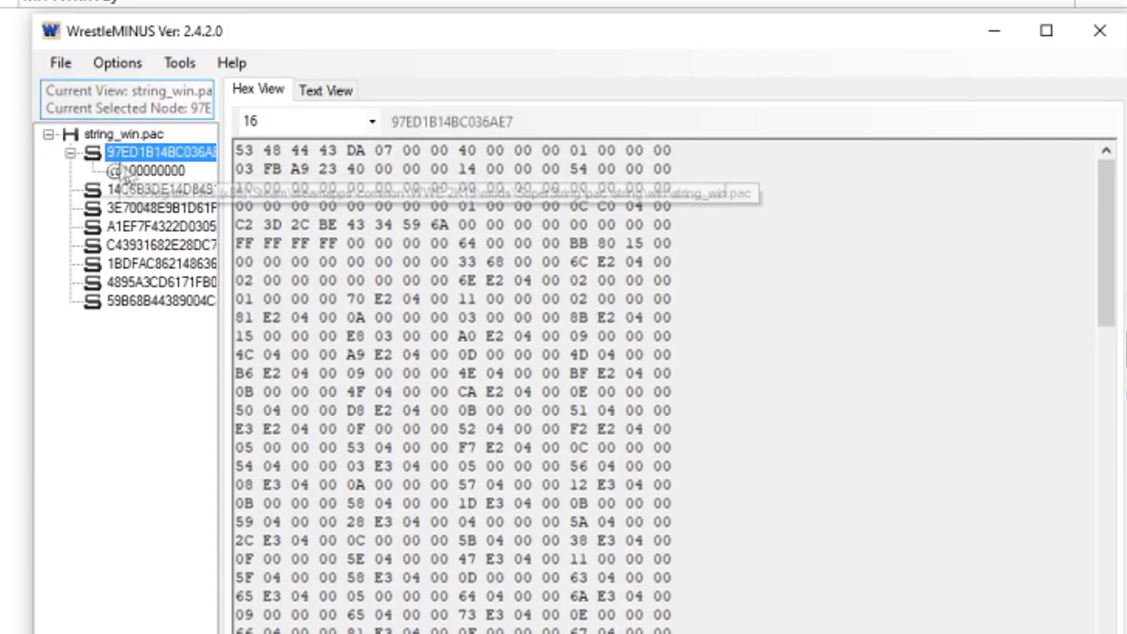
left_click(129, 170)
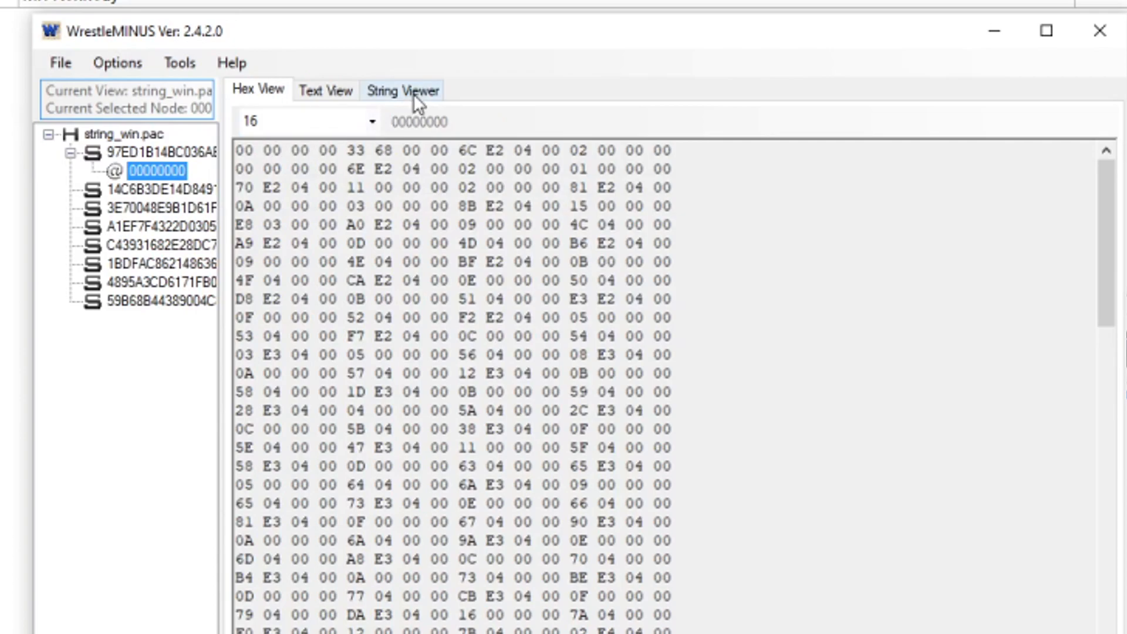
- Show the String Viewer list filtered to strings containing 205
left_click(402, 89)
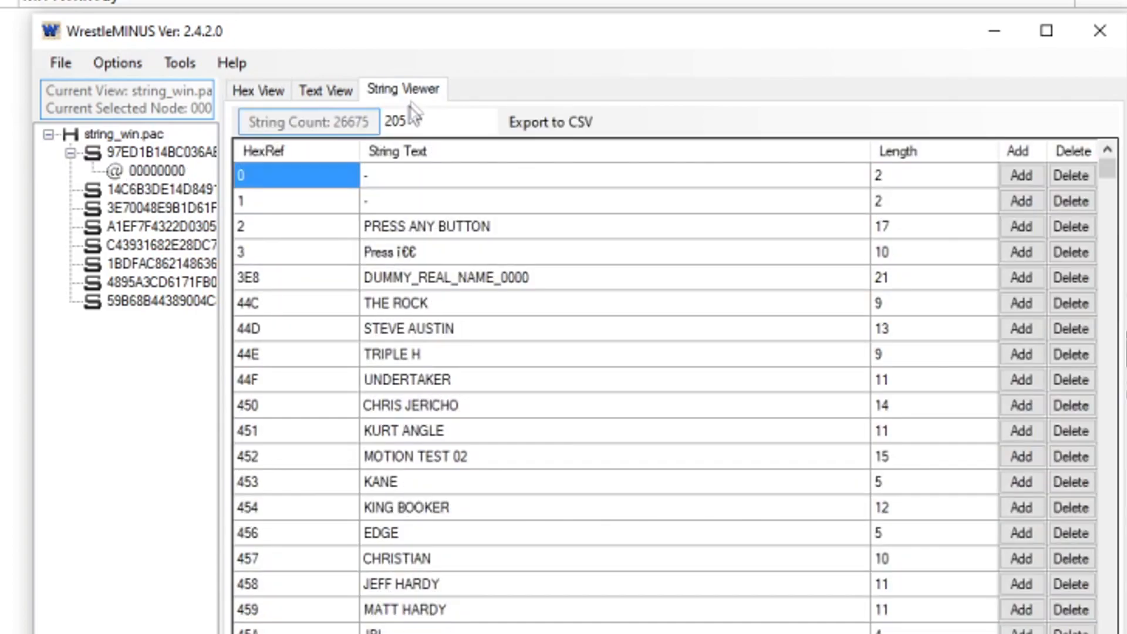
left_click(438, 122)
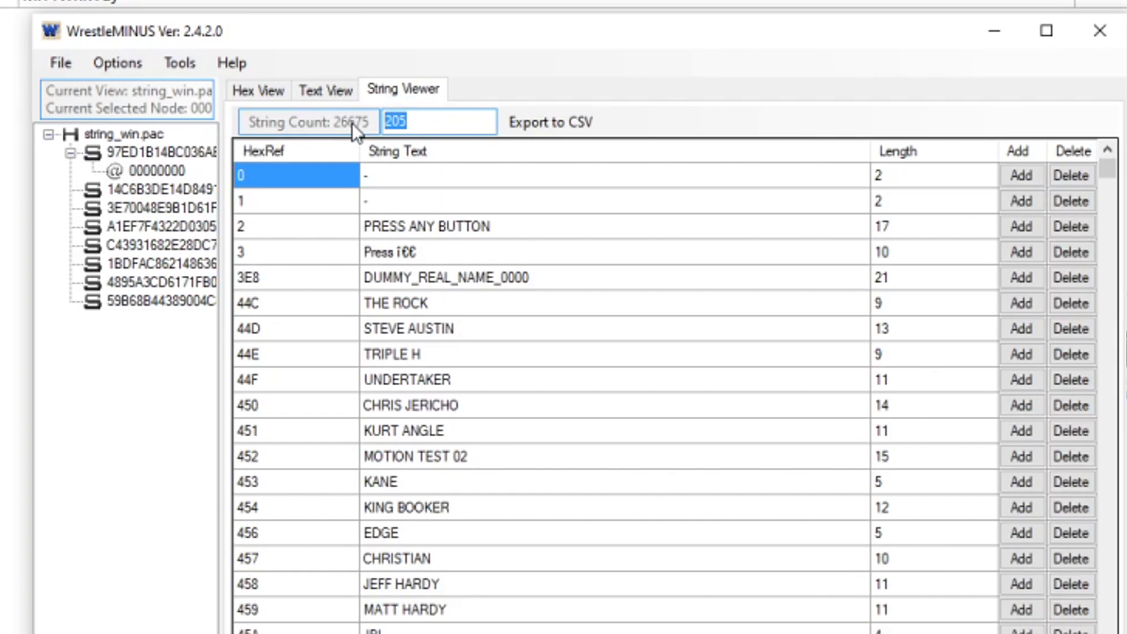
mouse_move(454, 112)
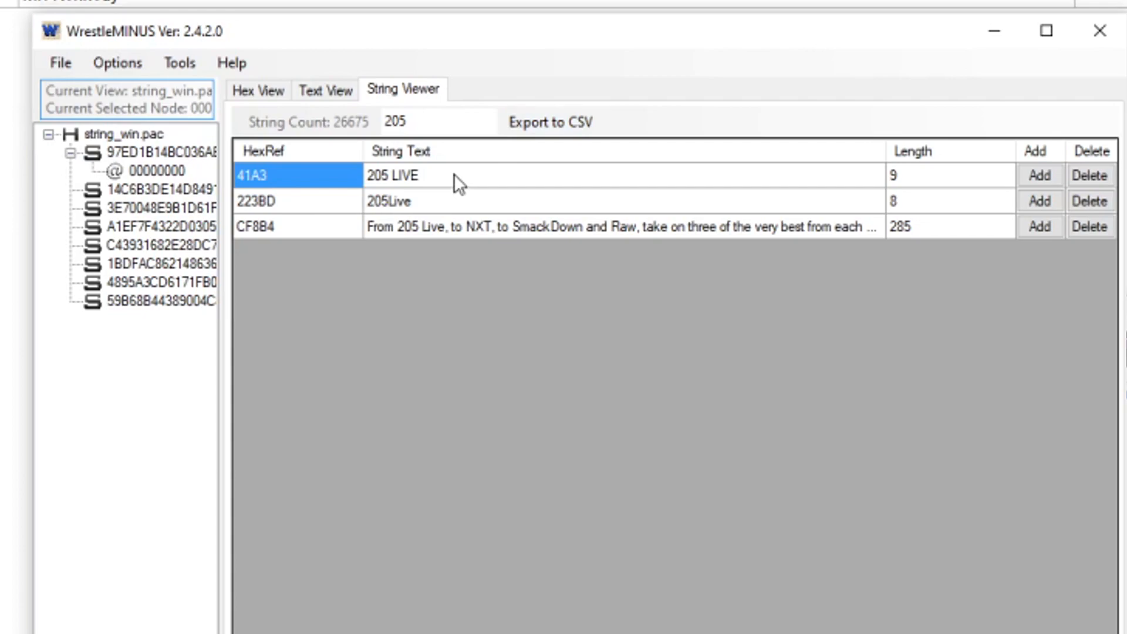
- Rename the 205 LIVE string to AEW DYNAMITE
double_click(392, 175)
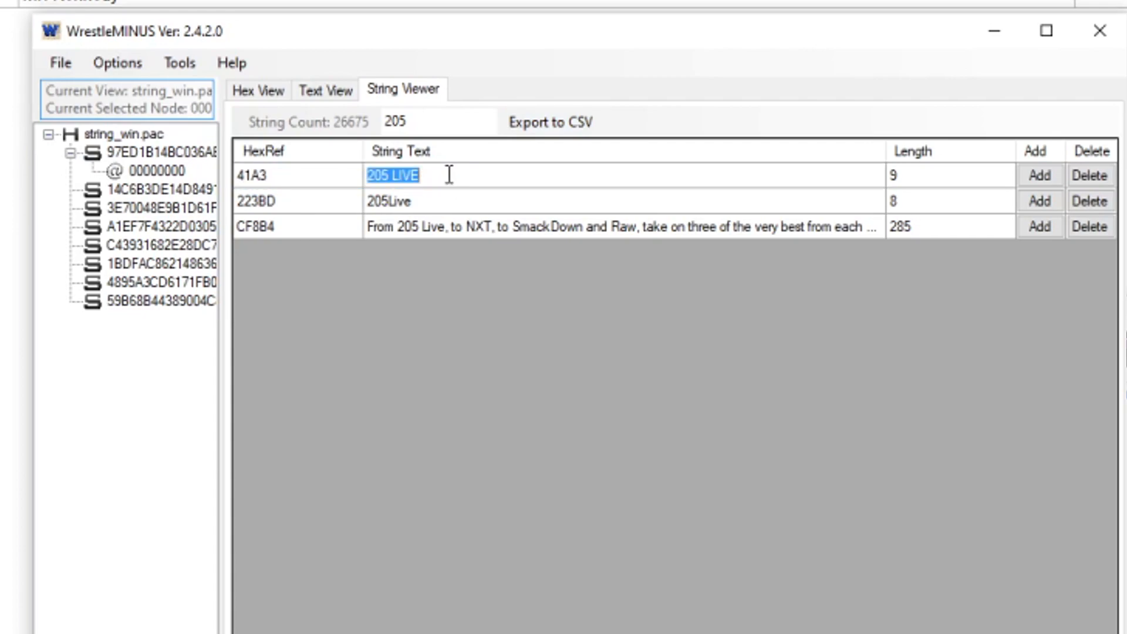
type("AEW")
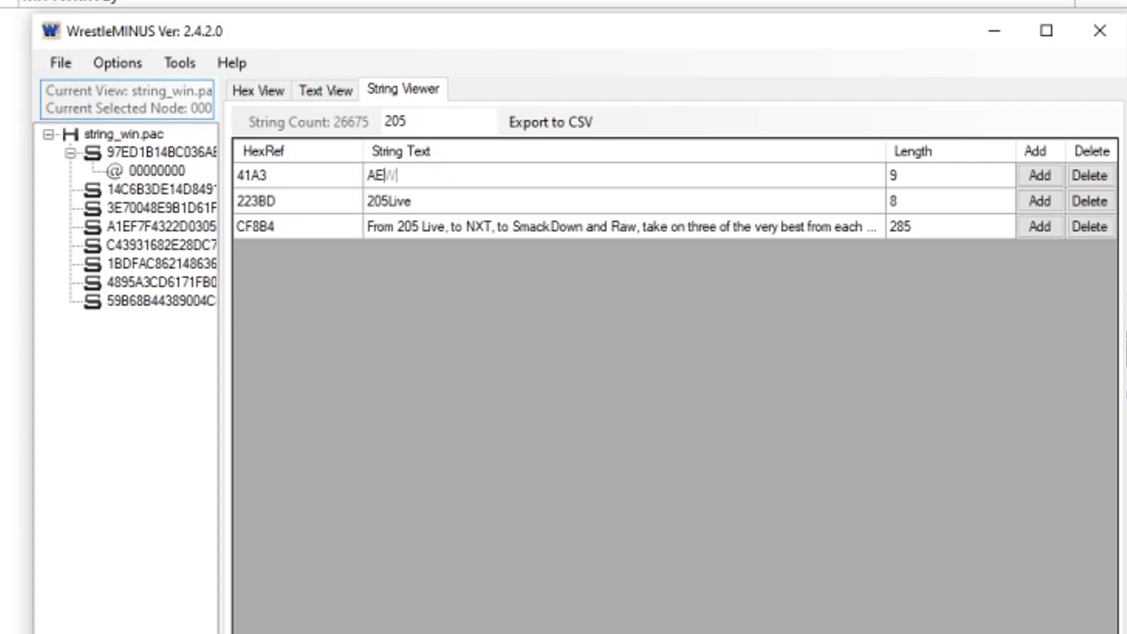
type("W DYNA")
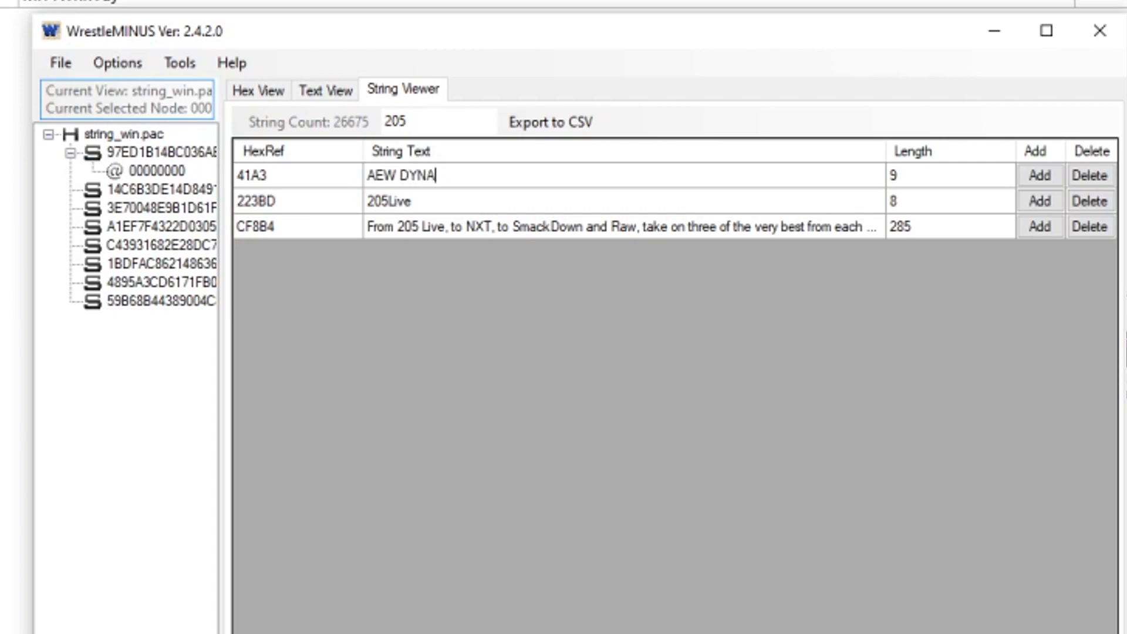
type("MITE")
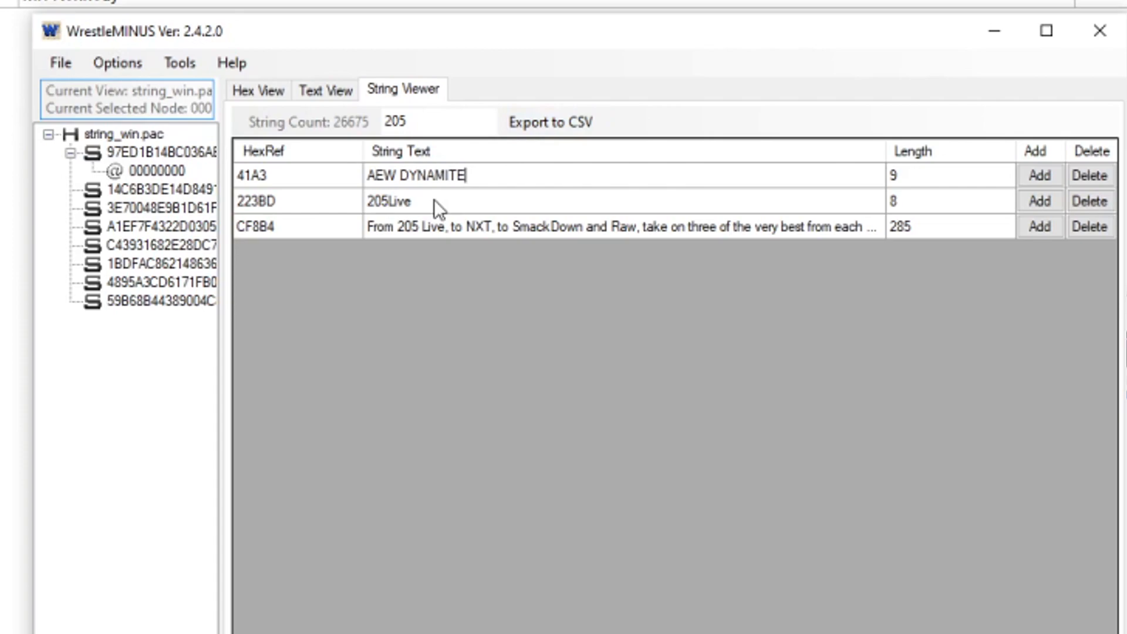
left_click(403, 202)
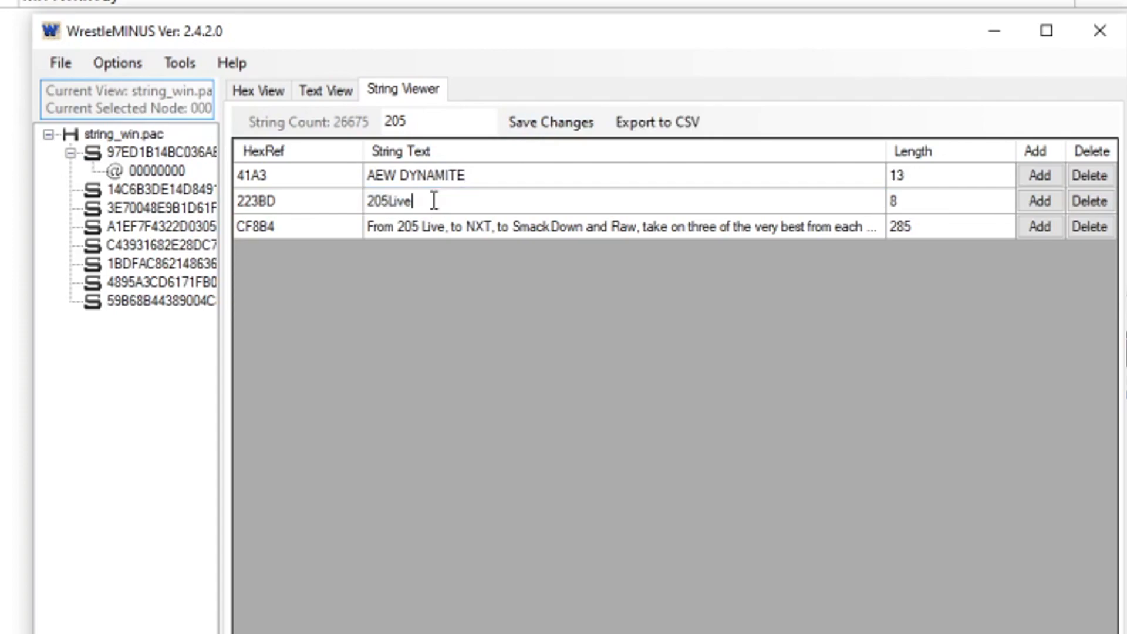
- Rename the 205Live string to AEWDYNAMITE and save the changes to the file
type("A")
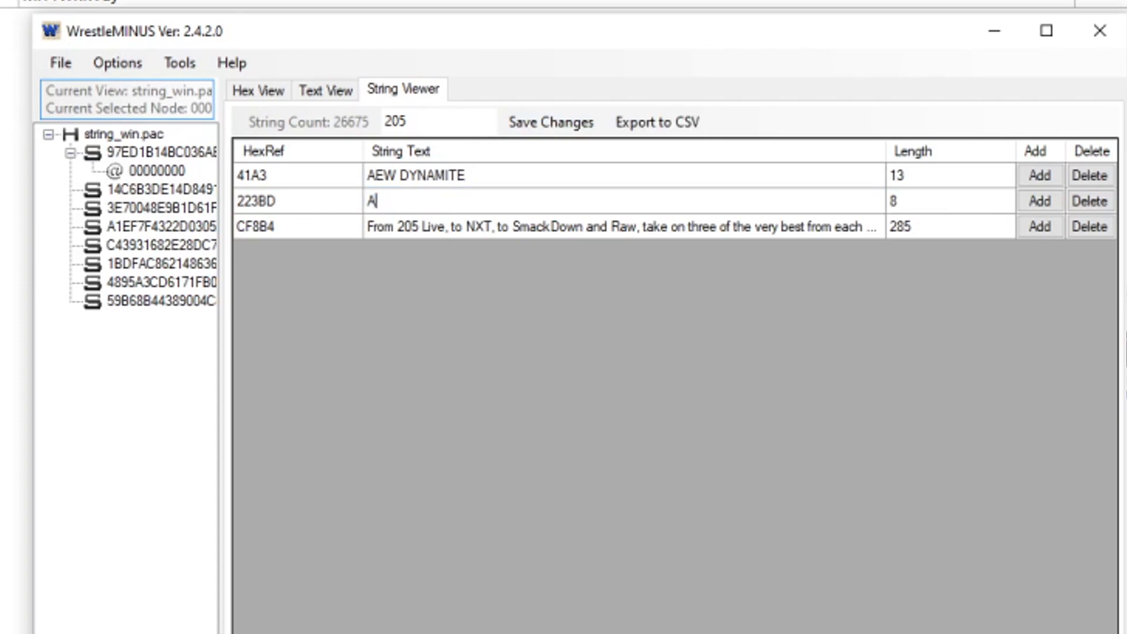
type("EW D")
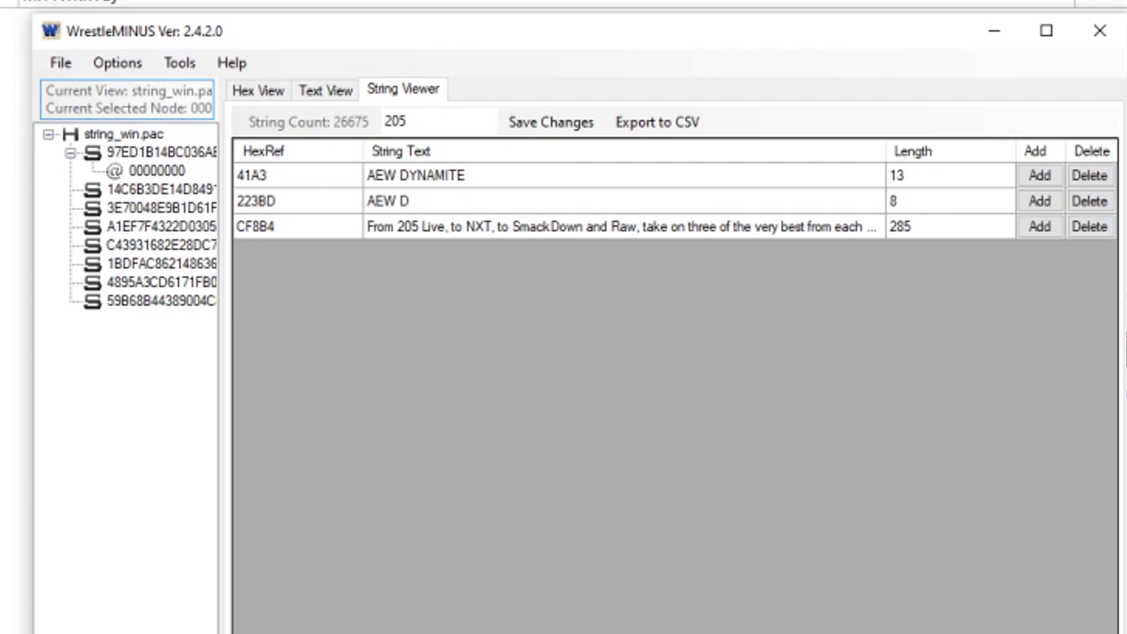
key("Backspace")
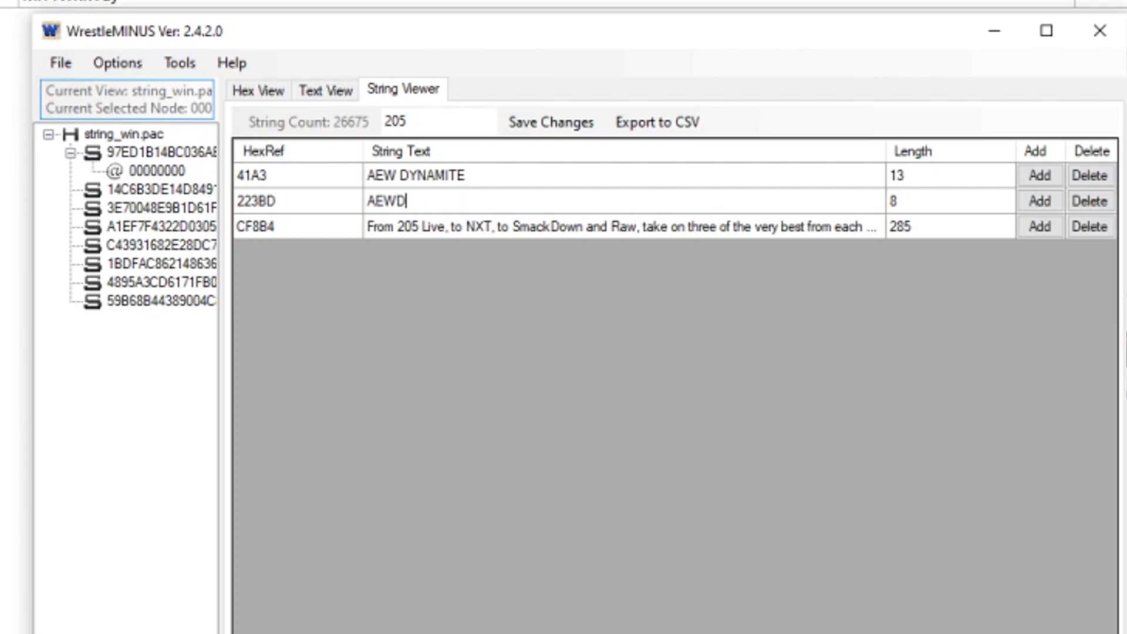
type("YNAMITE")
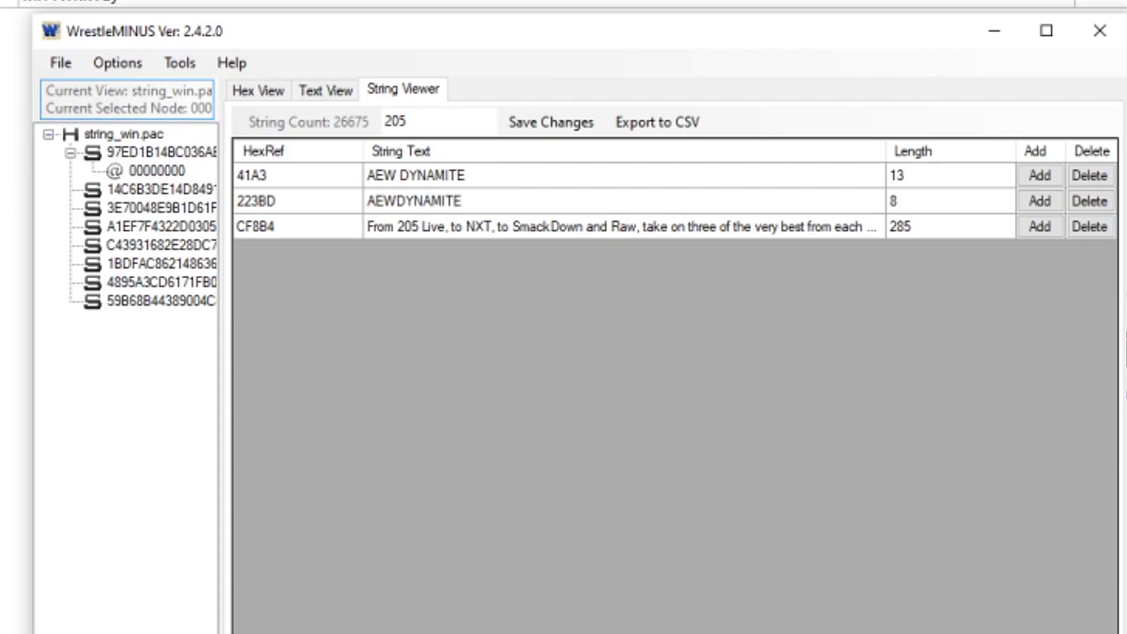
left_click(446, 201)
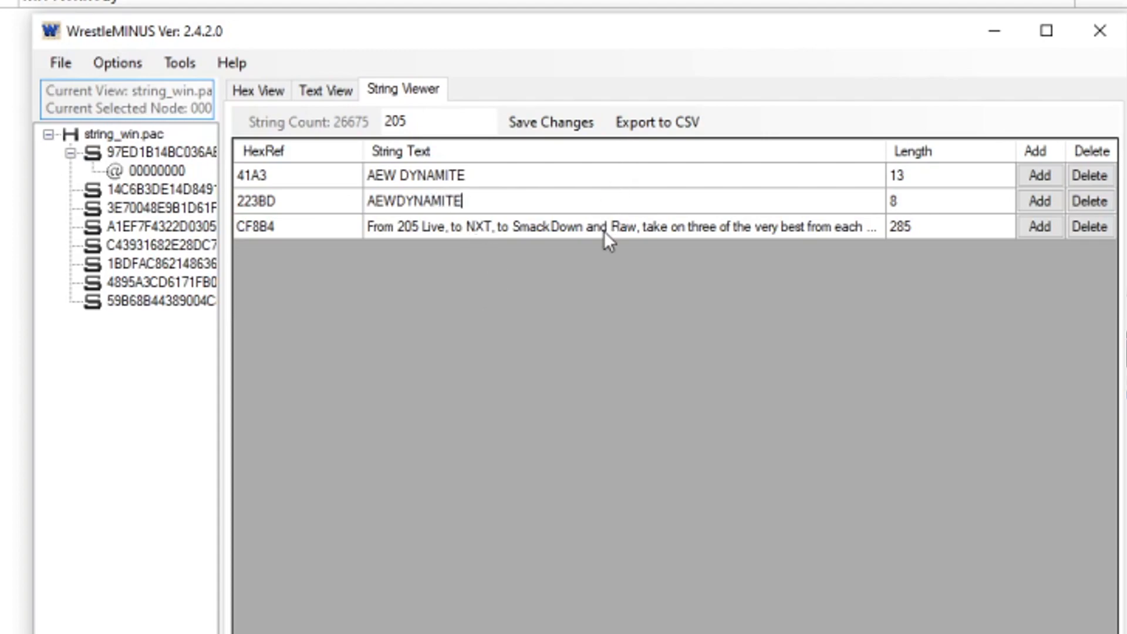
left_click(550, 122)
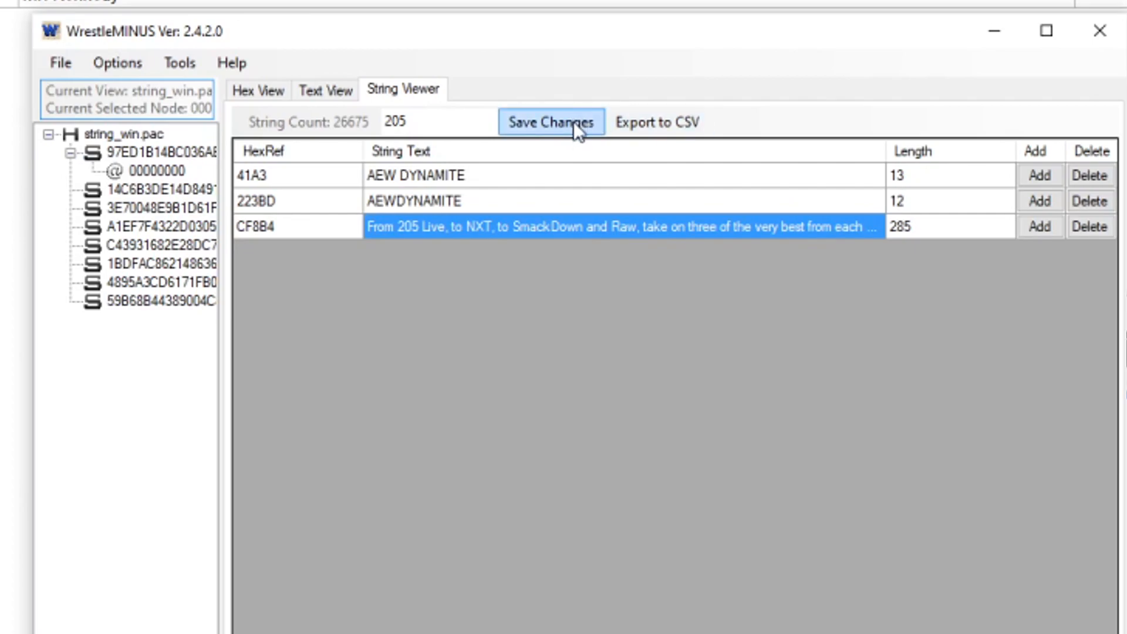
left_click(49, 133)
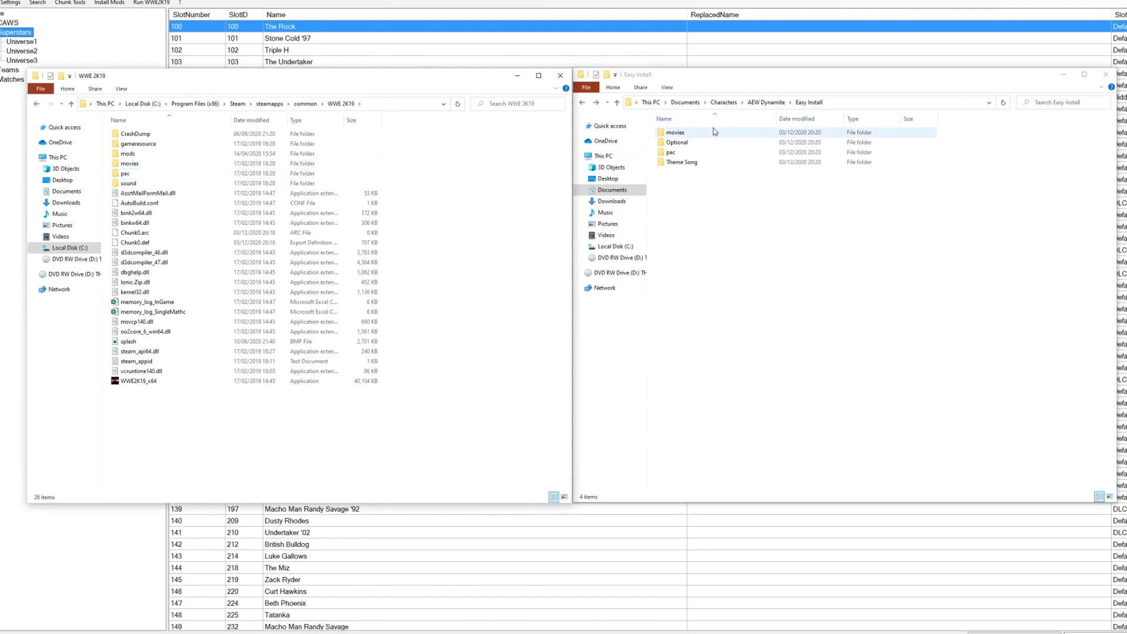
- Copy the movies and pac folders into WWE 2K19, replacing existing files
left_click(675, 132)
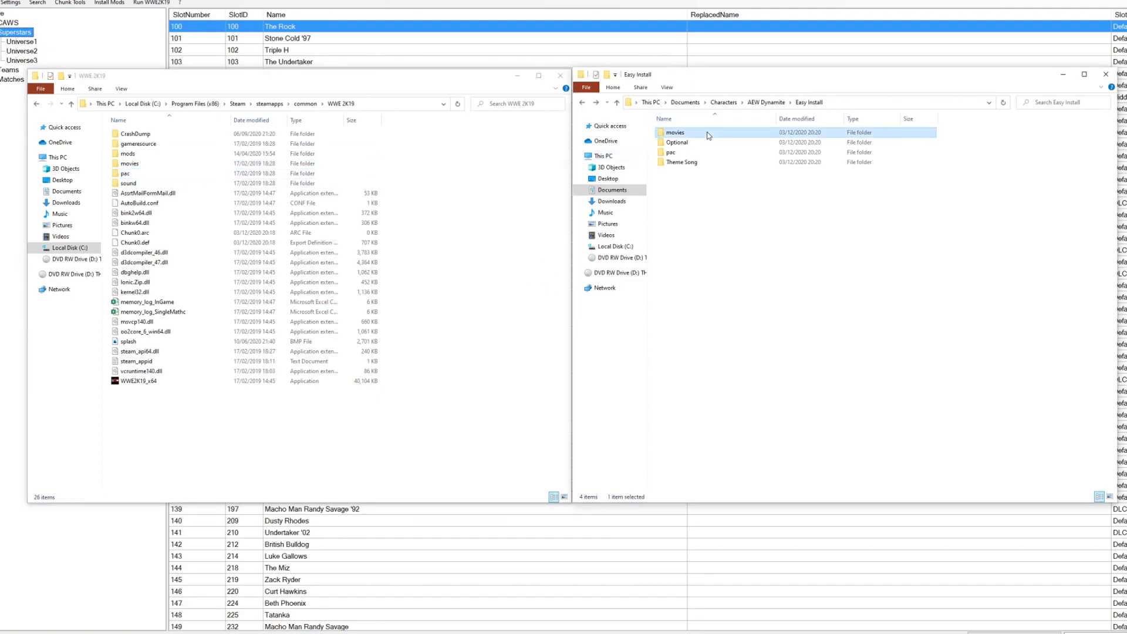
left_click(671, 152)
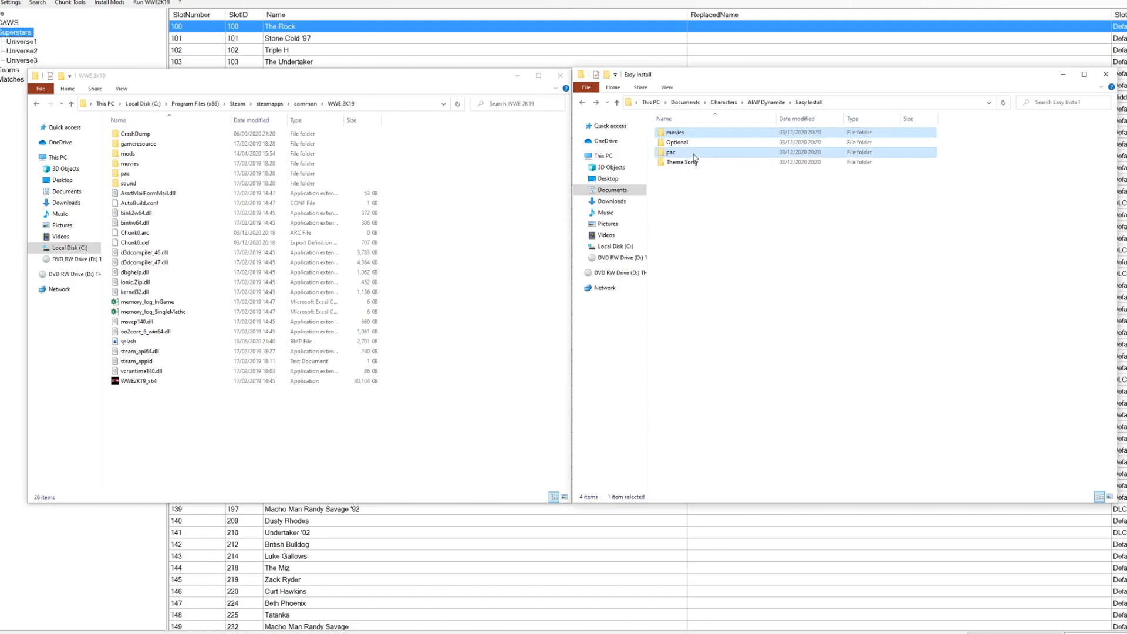
right_click(670, 151)
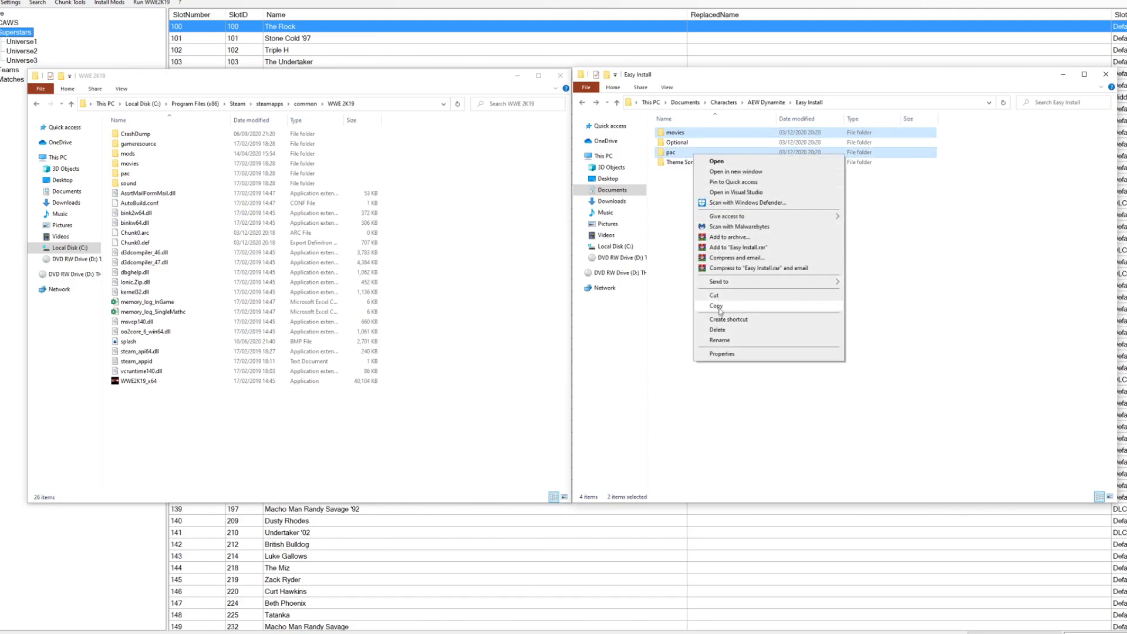
left_click(716, 305)
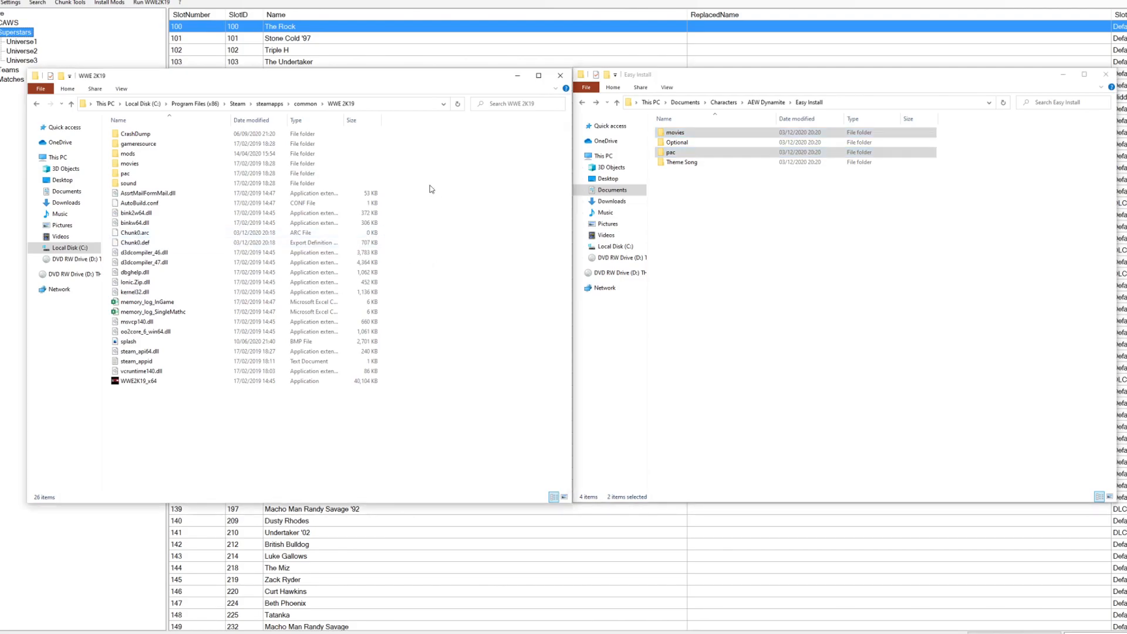
mouse_move(444, 252)
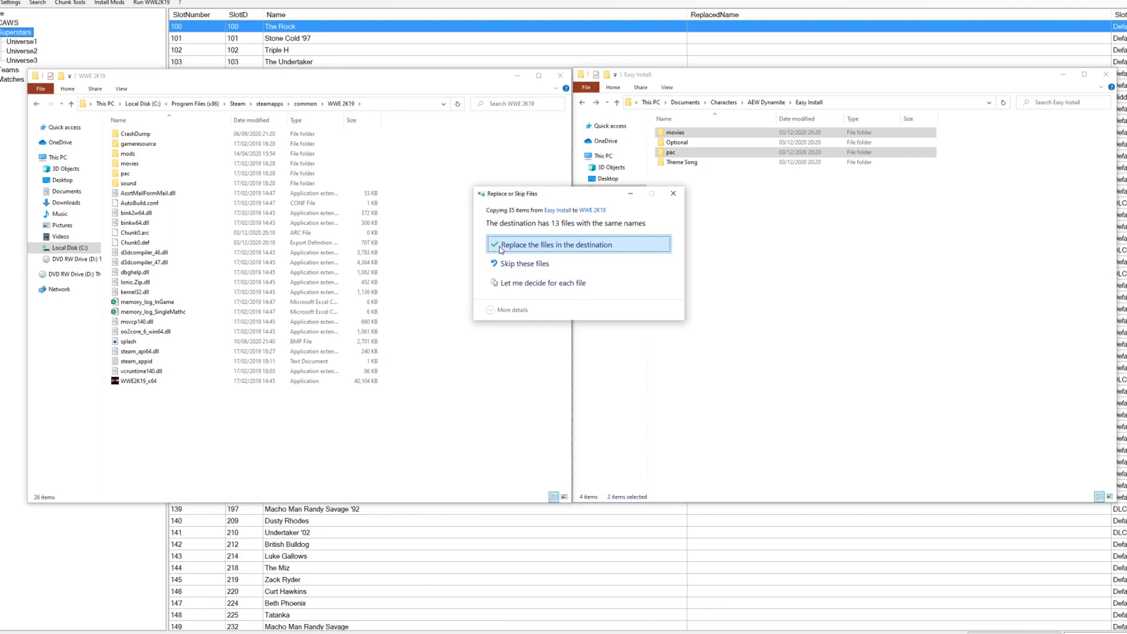
left_click(572, 245)
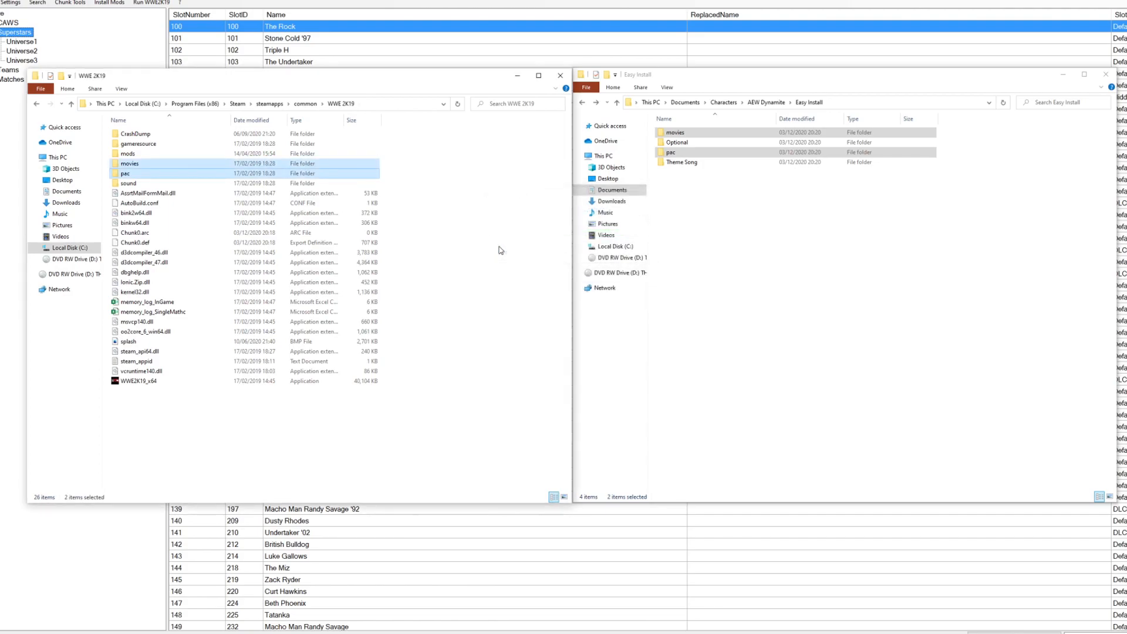
- Regenerate Chunk0.def via Chunk Tools and choose the AEW DYNAMITE arena in game
left_click(92, 16)
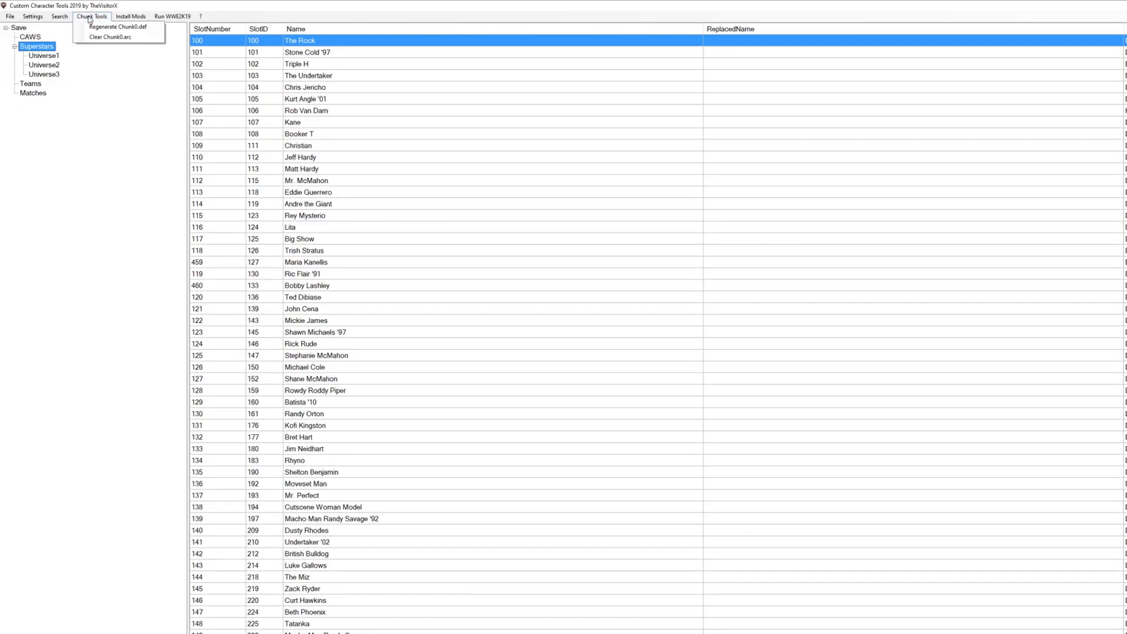
left_click(108, 36)
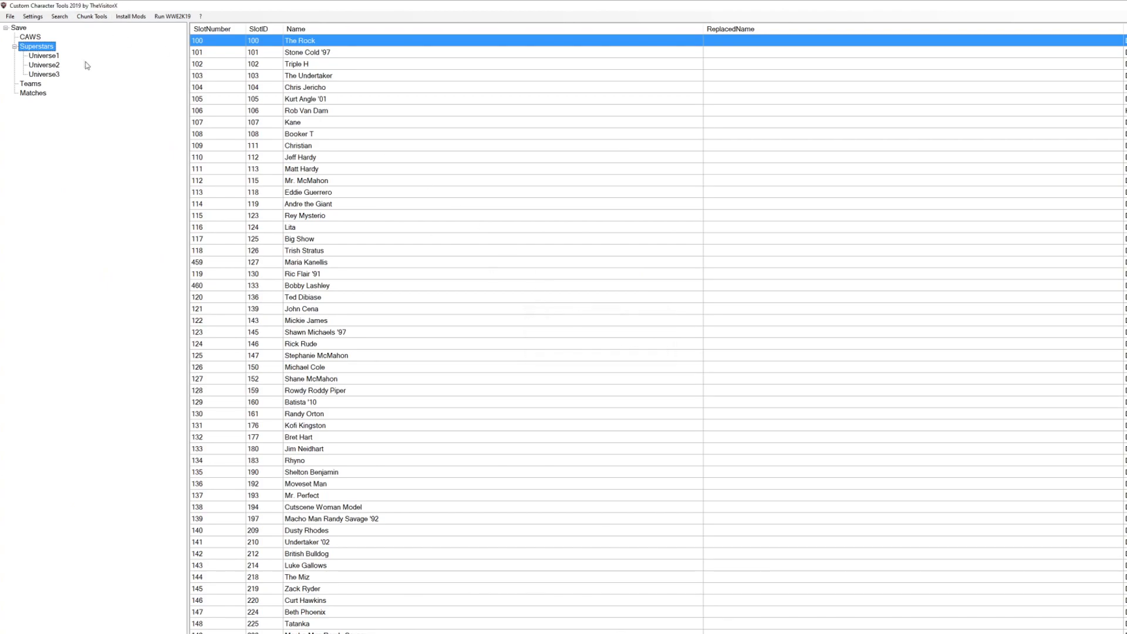
left_click(91, 16)
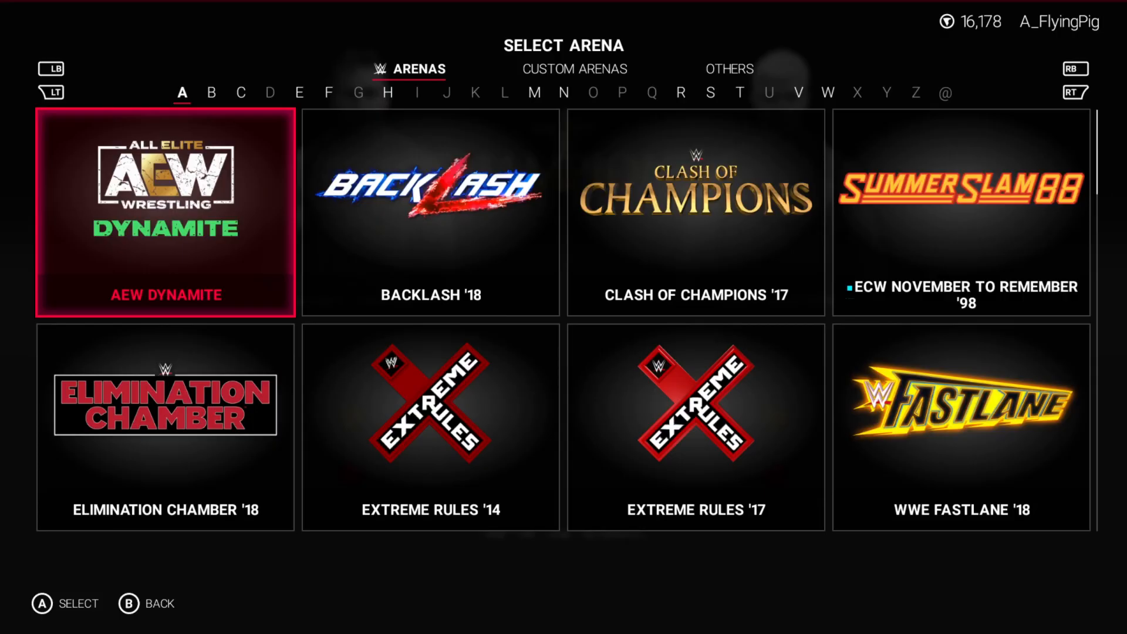
left_click(164, 212)
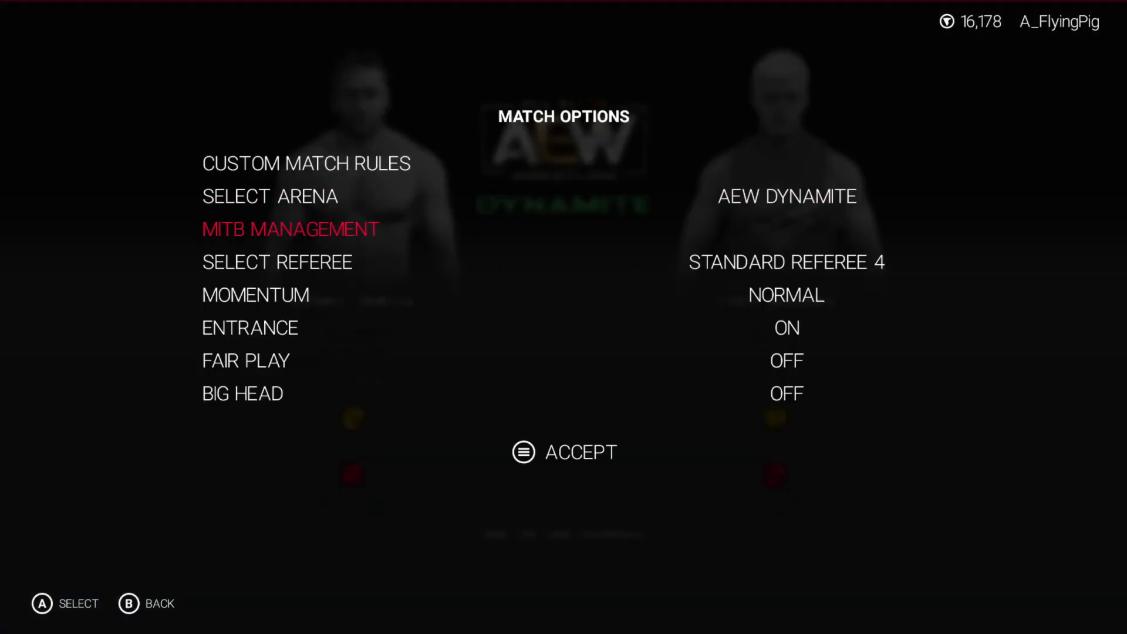